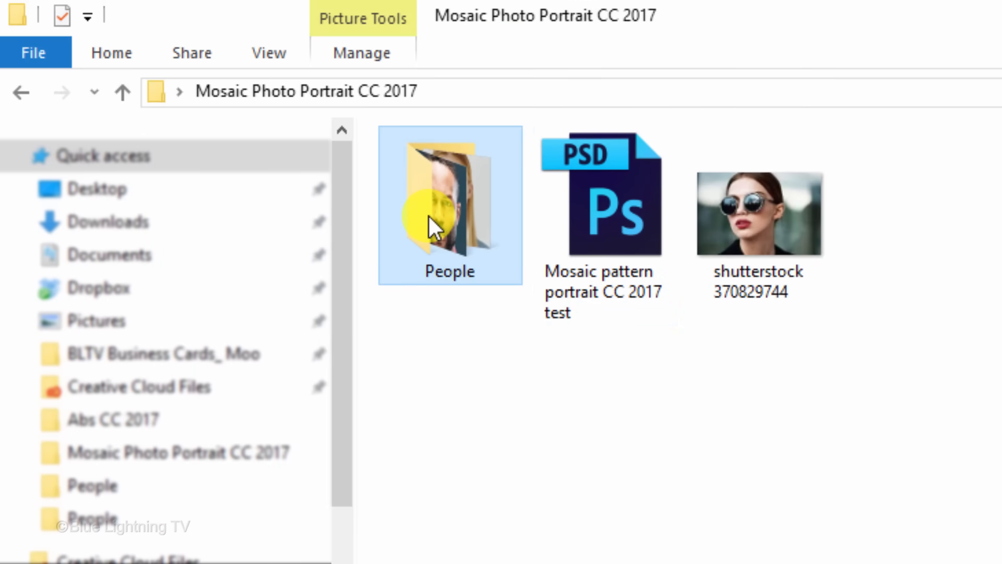
Open the People folder and look through its portrait thumbnails.
{"action": "double_click", "coordinate": [449, 204]}
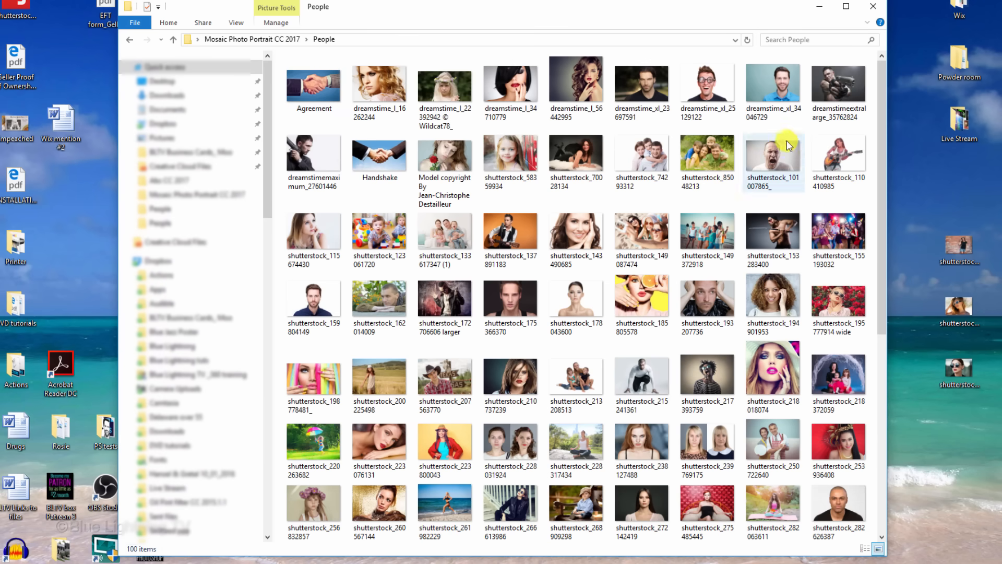
{"action": "scroll", "scroll_direction": "down", "scroll_amount": 3}
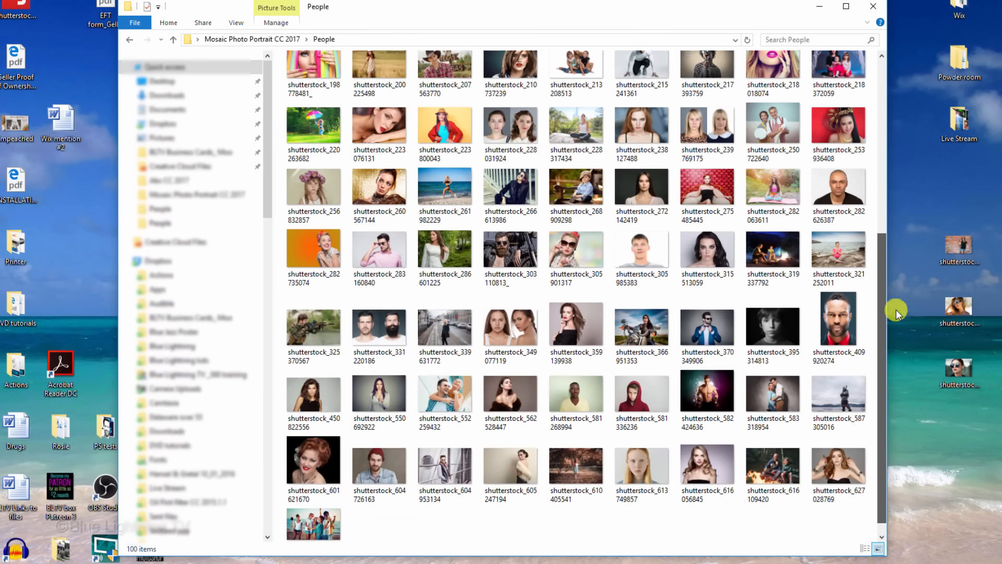
{"action": "scroll", "scroll_direction": "down", "scroll_amount": 3}
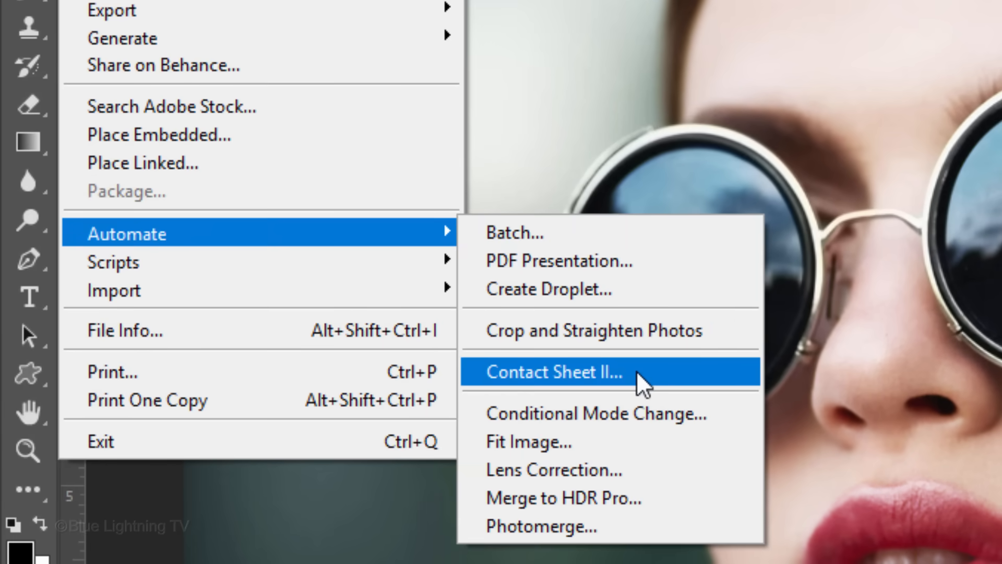
Start Contact Sheet II with the People folder as source, keeping units in inches.
{"action": "left_click", "coordinate": [553, 371]}
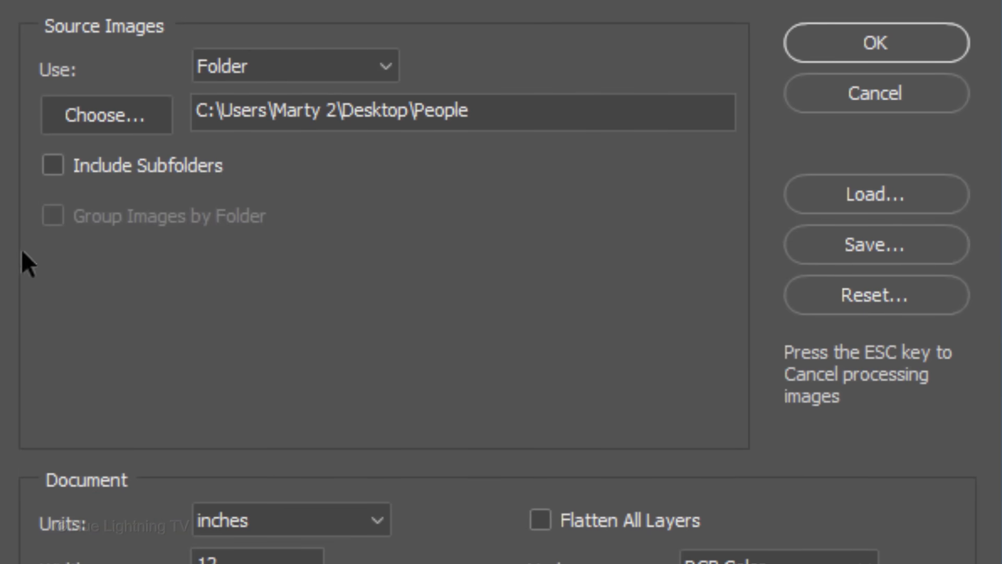
{"action": "left_click", "coordinate": [107, 114]}
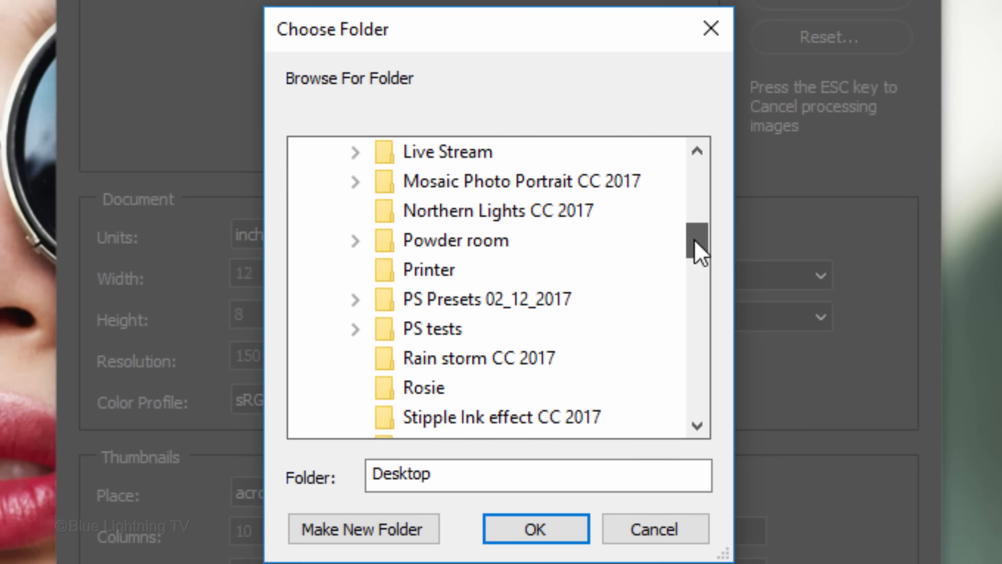
{"action": "left_click", "coordinate": [357, 180]}
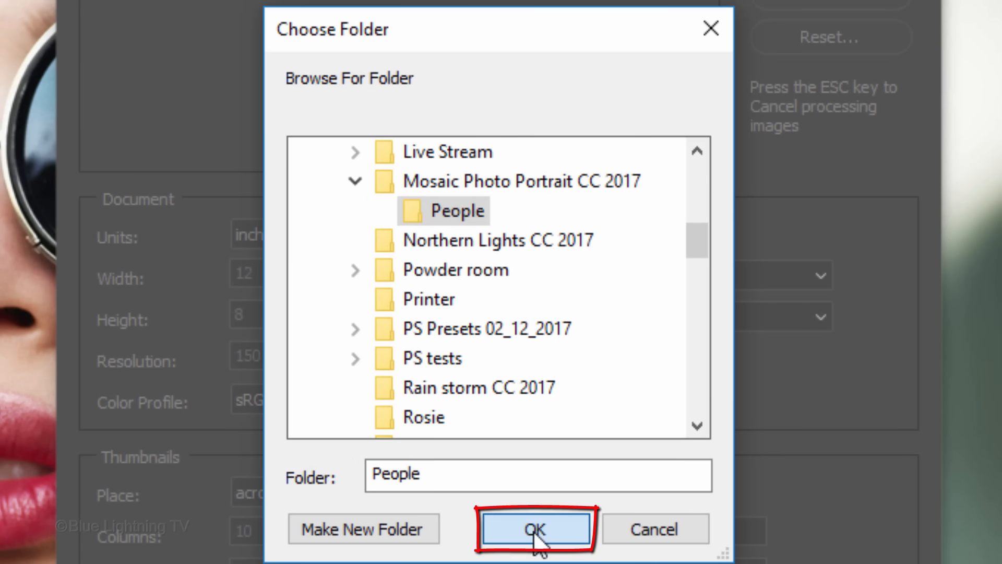
{"action": "left_click", "coordinate": [535, 528]}
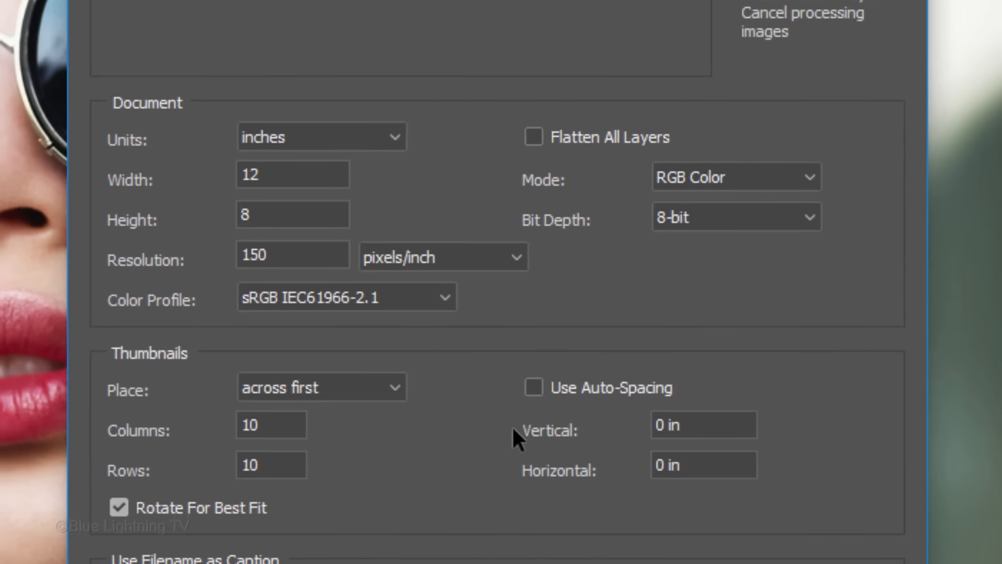
{"action": "left_click", "coordinate": [321, 135]}
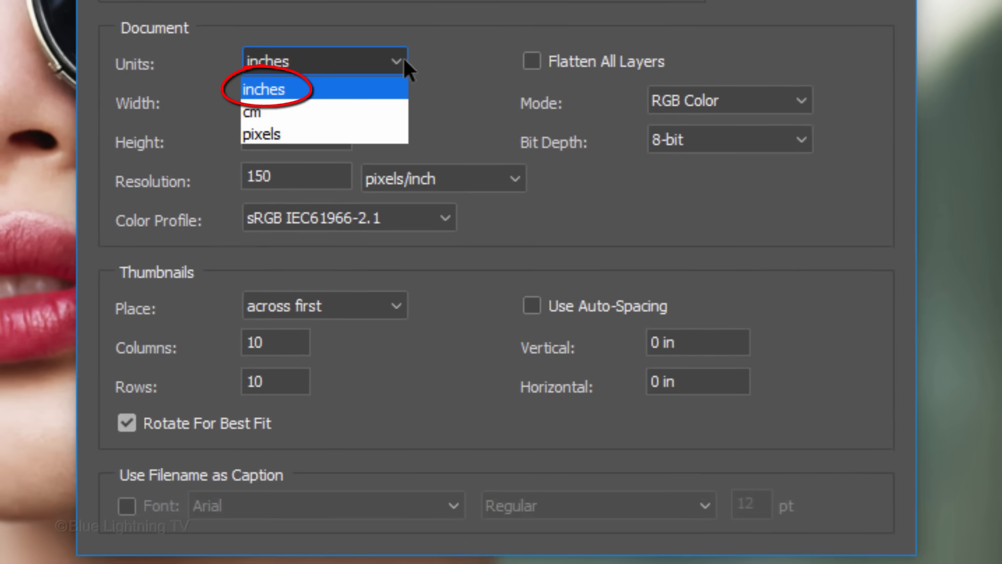
{"action": "left_click", "coordinate": [264, 89]}
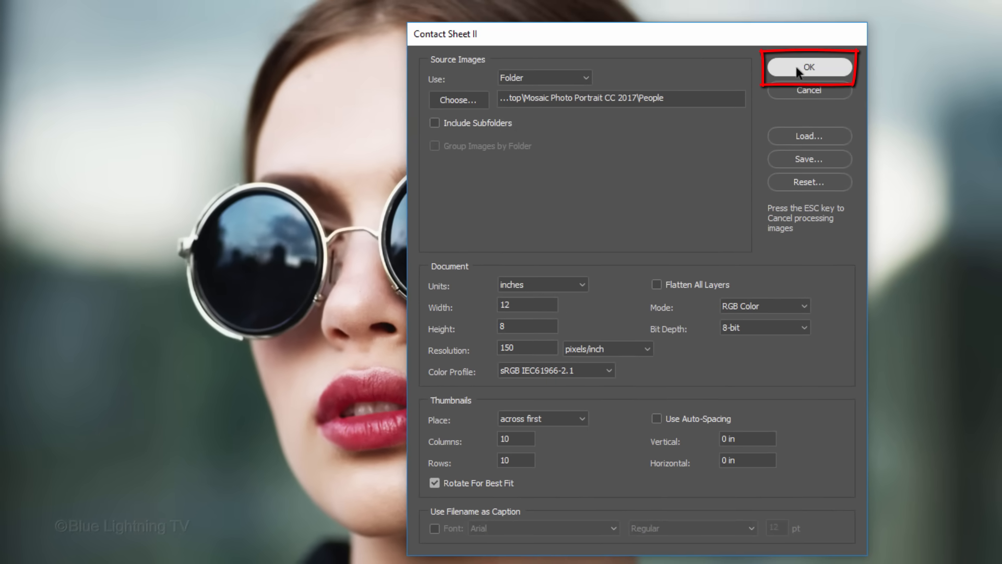
Build the contact sheet grid document and unlink a thumbnail layer from its mask.
{"action": "left_click", "coordinate": [807, 67]}
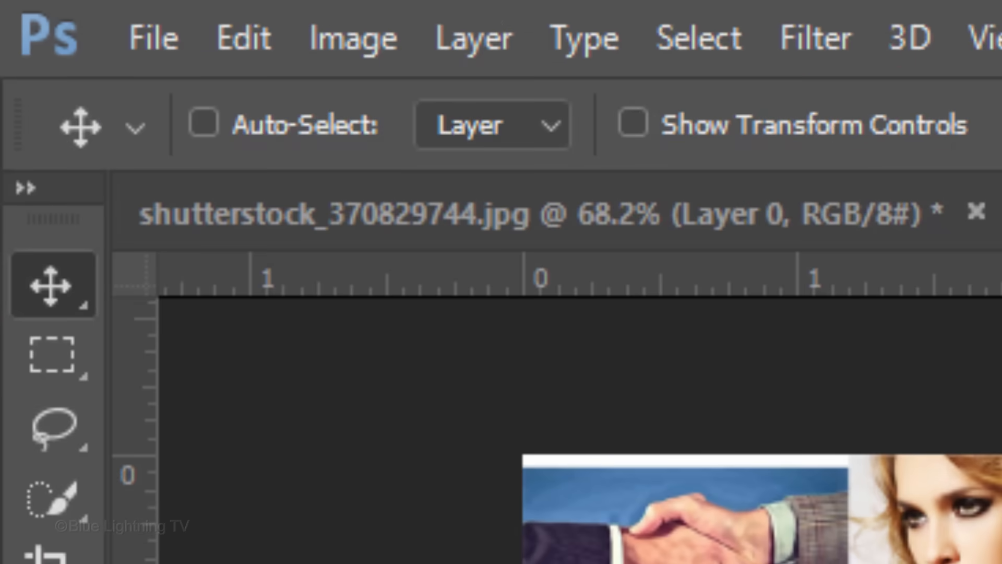
{"action": "key", "text": "v"}
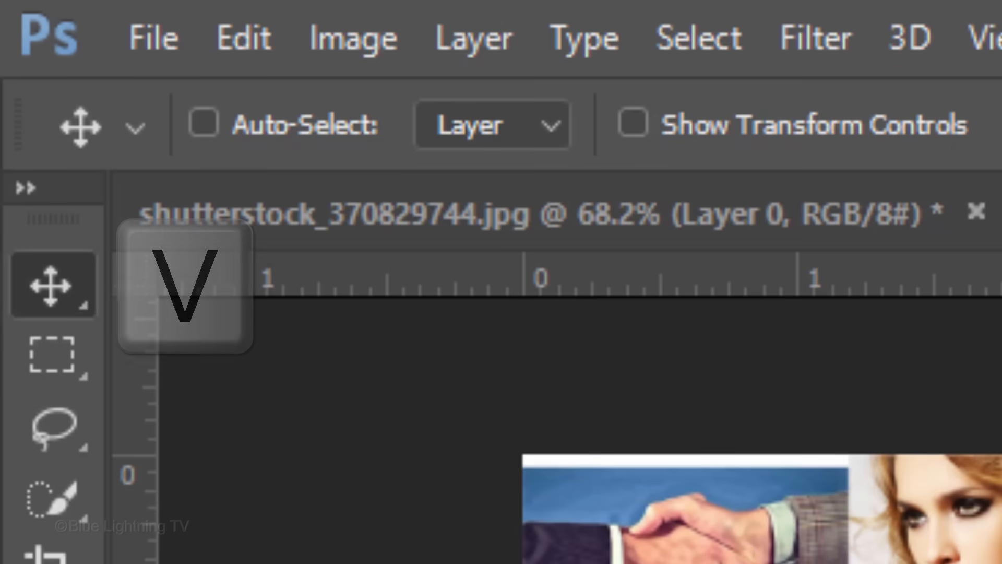
{"action": "left_click", "coordinate": [203, 123]}
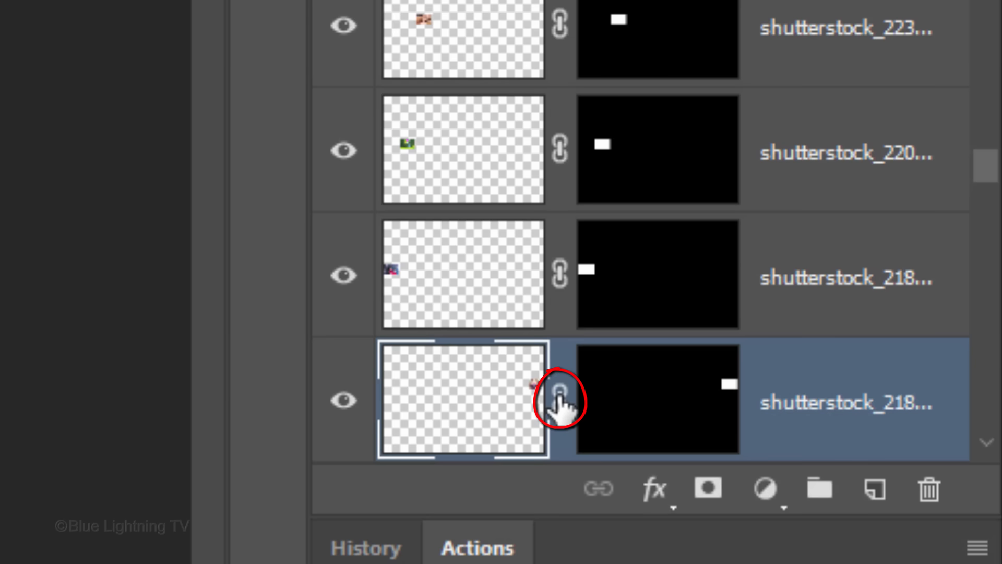
{"action": "left_click", "coordinate": [560, 396]}
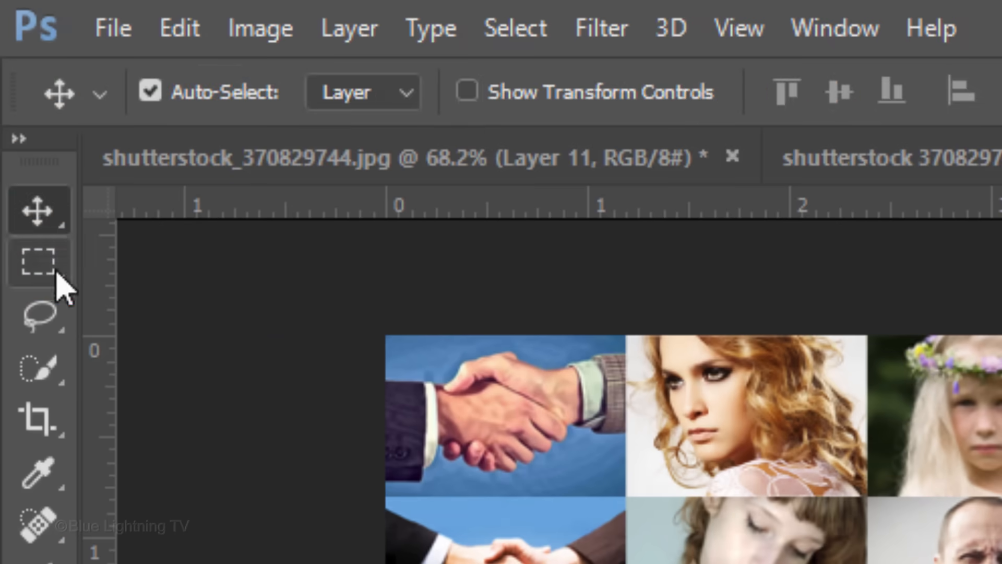
Select the photo grid with a rectangular marquee and crop the sheet to it.
{"action": "left_click", "coordinate": [39, 262]}
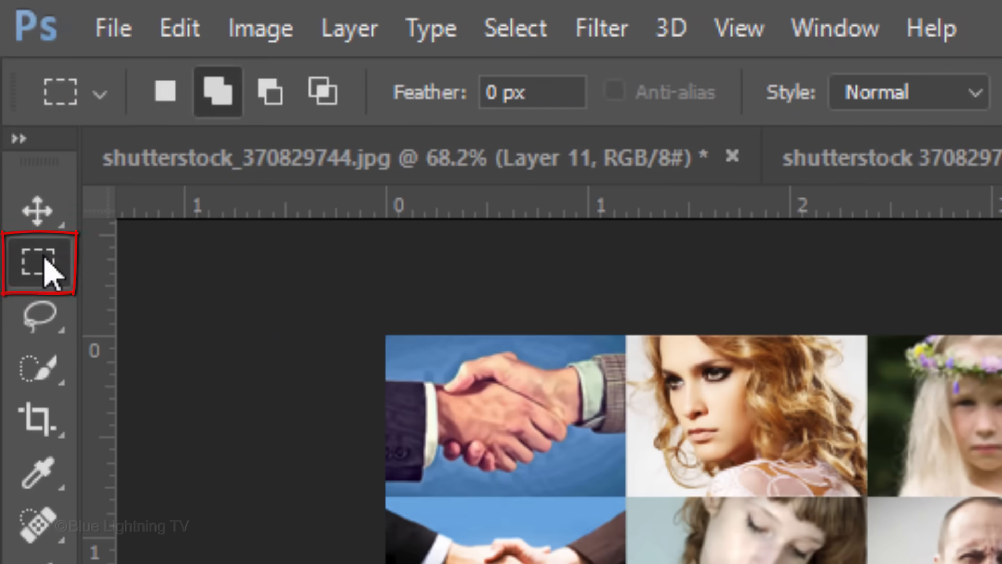
{"action": "left_click", "coordinate": [437, 40]}
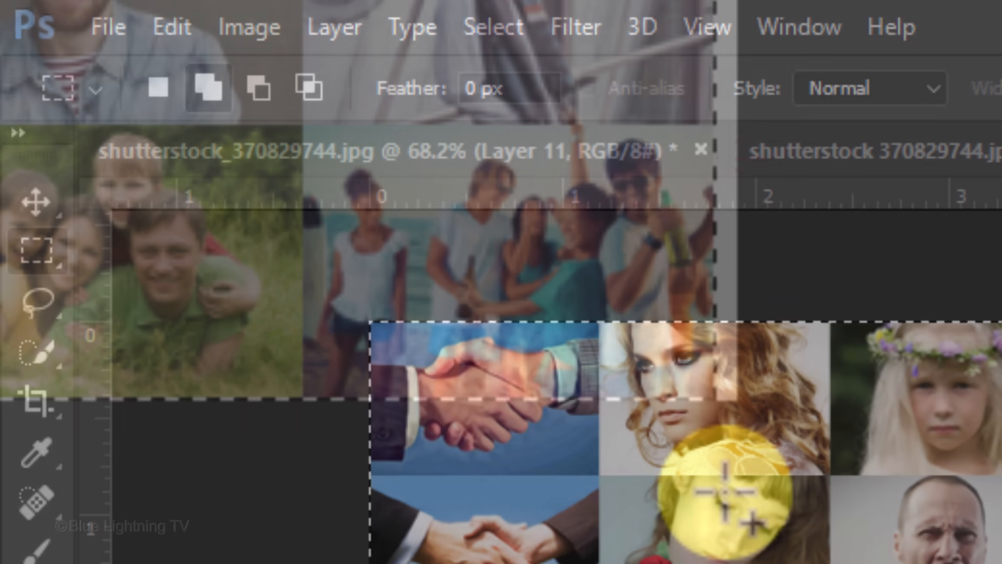
{"action": "left_click", "coordinate": [248, 27]}
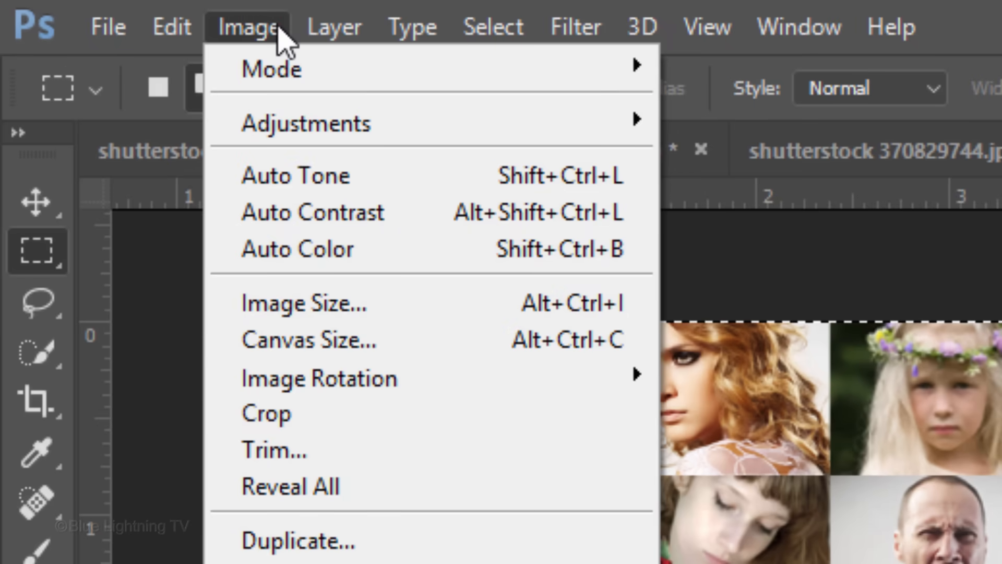
{"action": "mouse_move", "coordinate": [281, 413]}
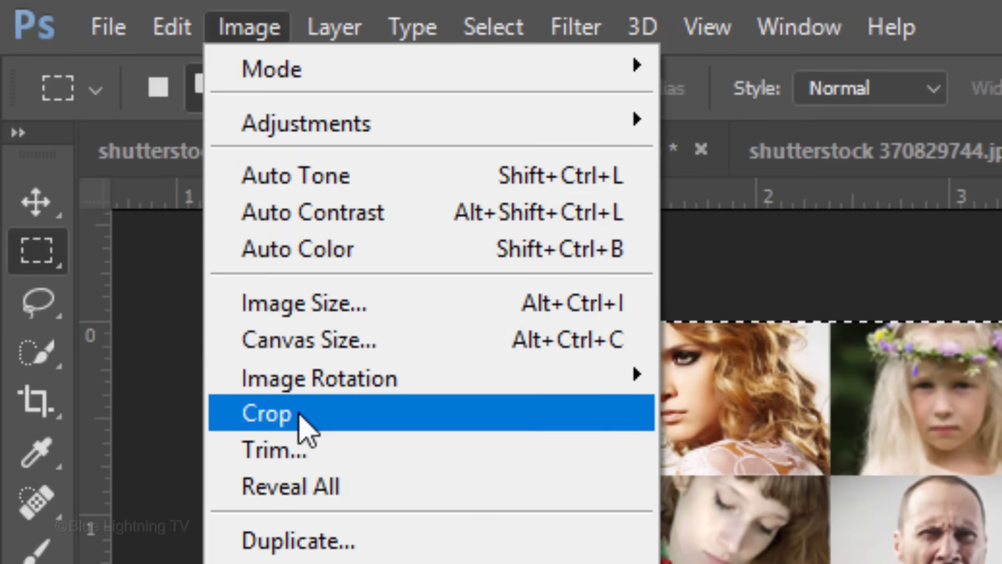
{"action": "left_click", "coordinate": [267, 414]}
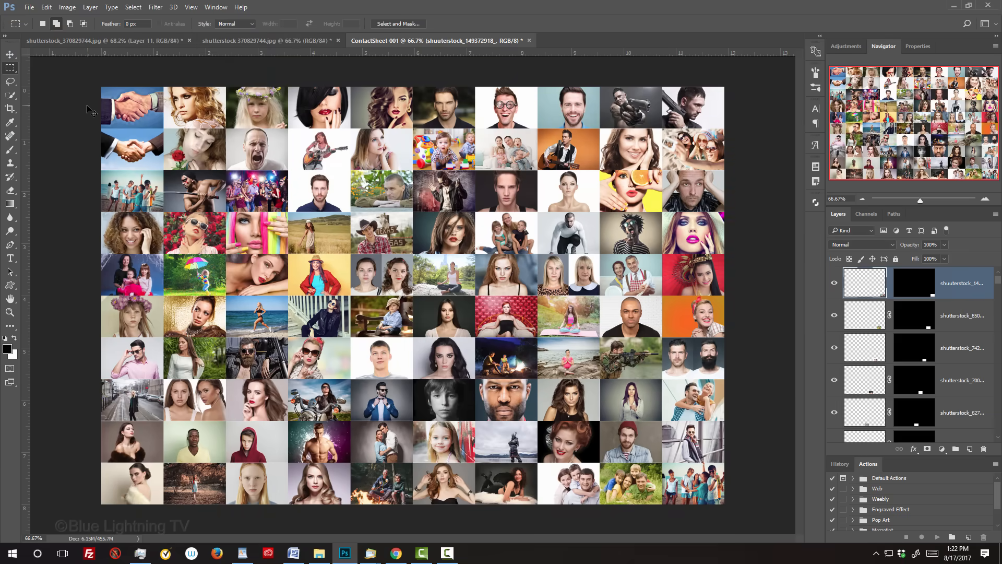
Define the cropped grid as a pattern named 'Photo Mosaic'.
{"action": "left_click", "coordinate": [46, 7]}
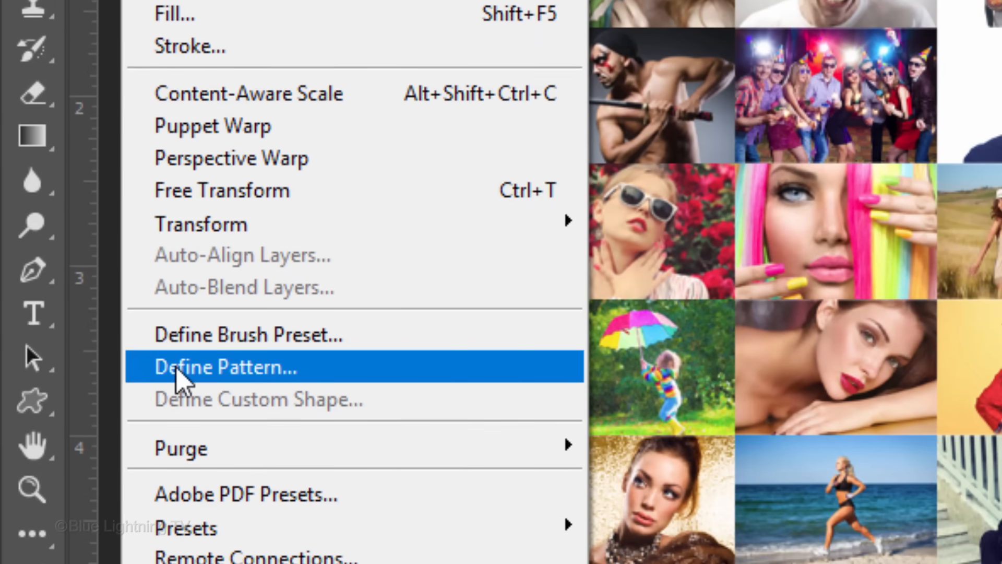
{"action": "left_click", "coordinate": [223, 366]}
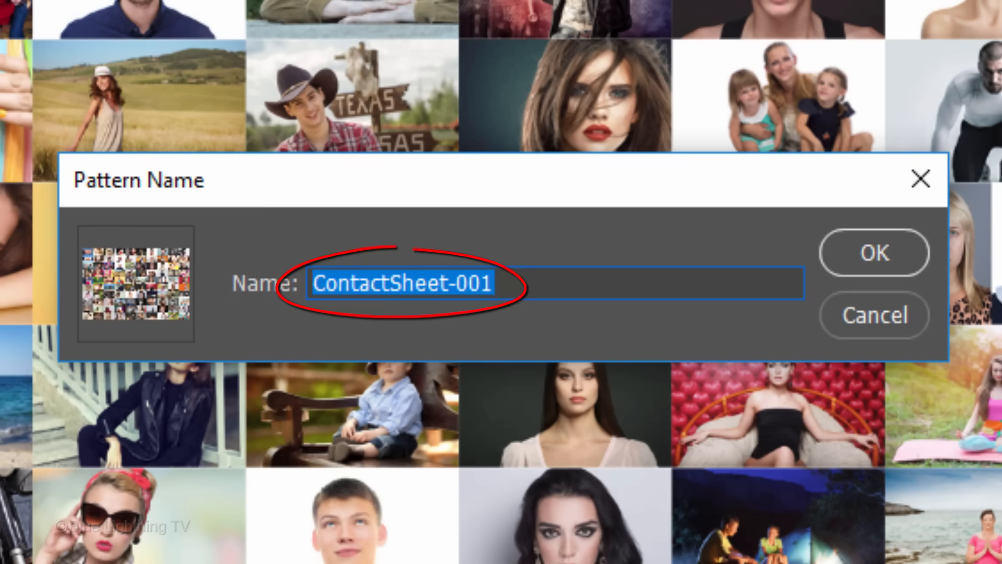
{"action": "type", "text": "Photo Mosaic"}
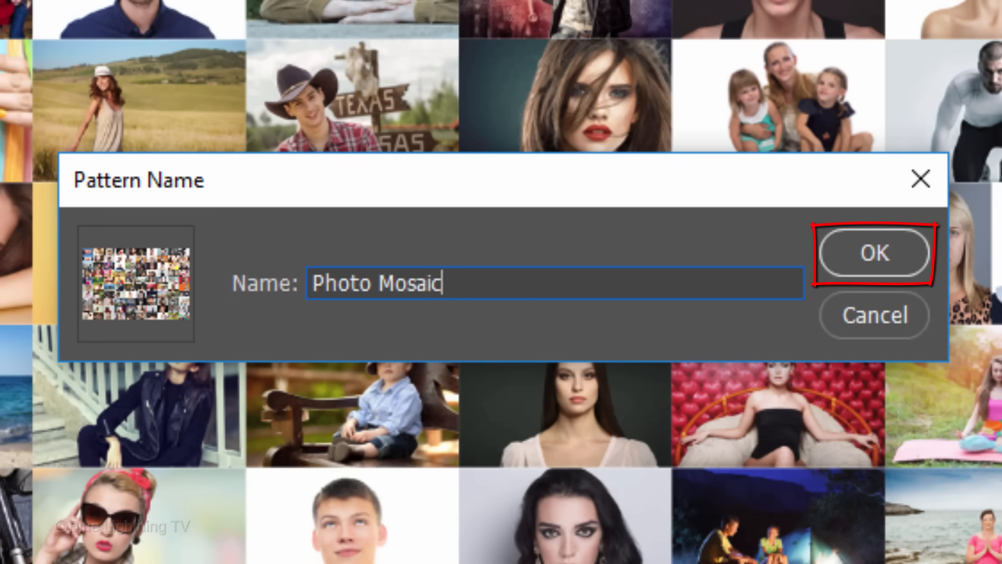
{"action": "left_click", "coordinate": [873, 251]}
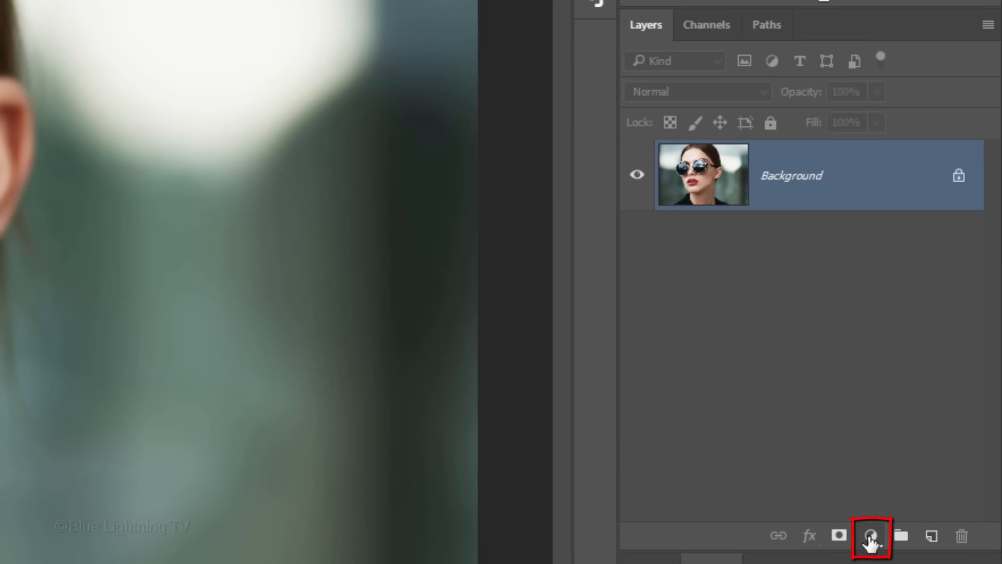
Add a Photo Mosaic pattern fill layer at 40% scale and blend it in Overlay mode.
{"action": "left_click", "coordinate": [870, 542]}
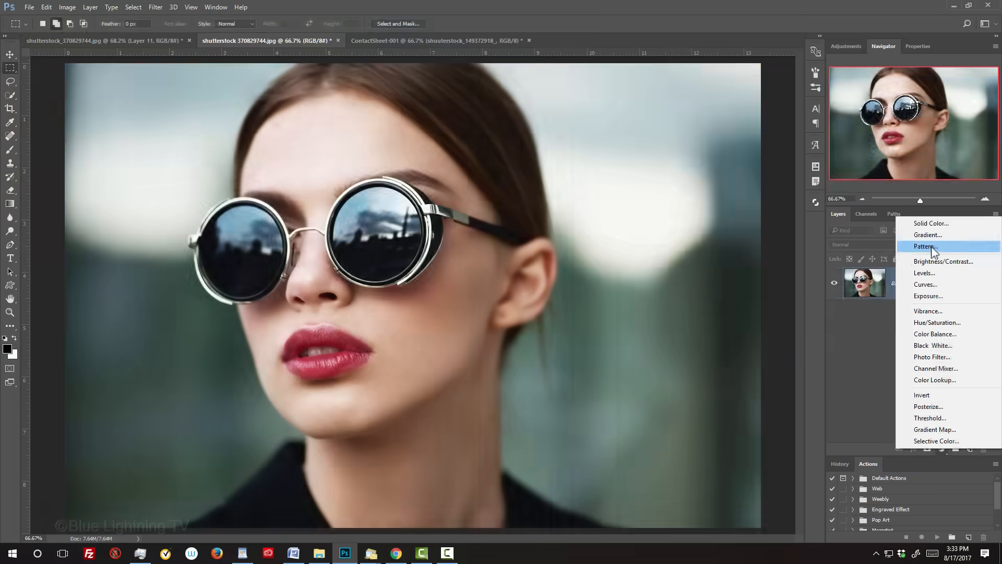
{"action": "left_click", "coordinate": [924, 247]}
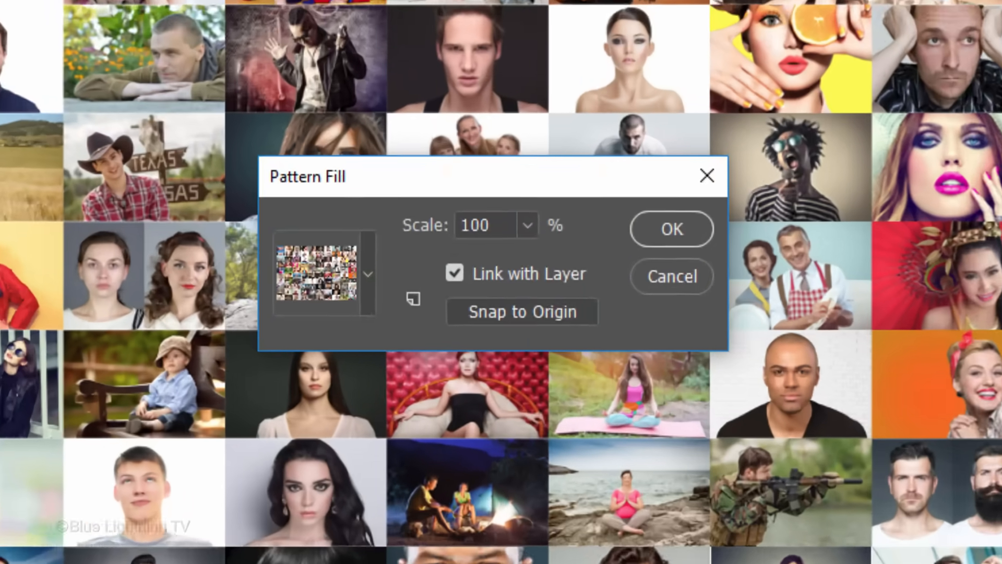
{"action": "type", "text": "40"}
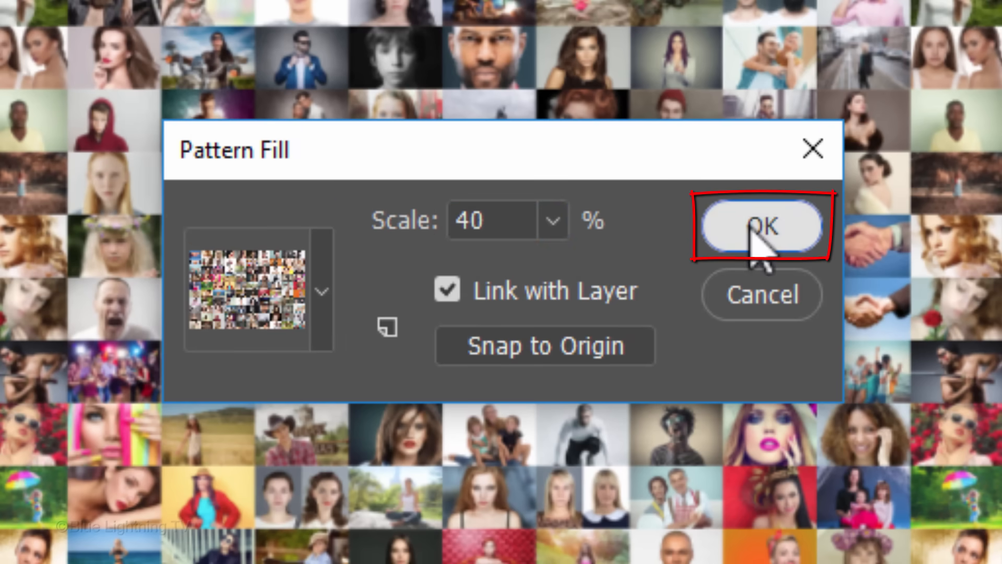
{"action": "left_click", "coordinate": [761, 226]}
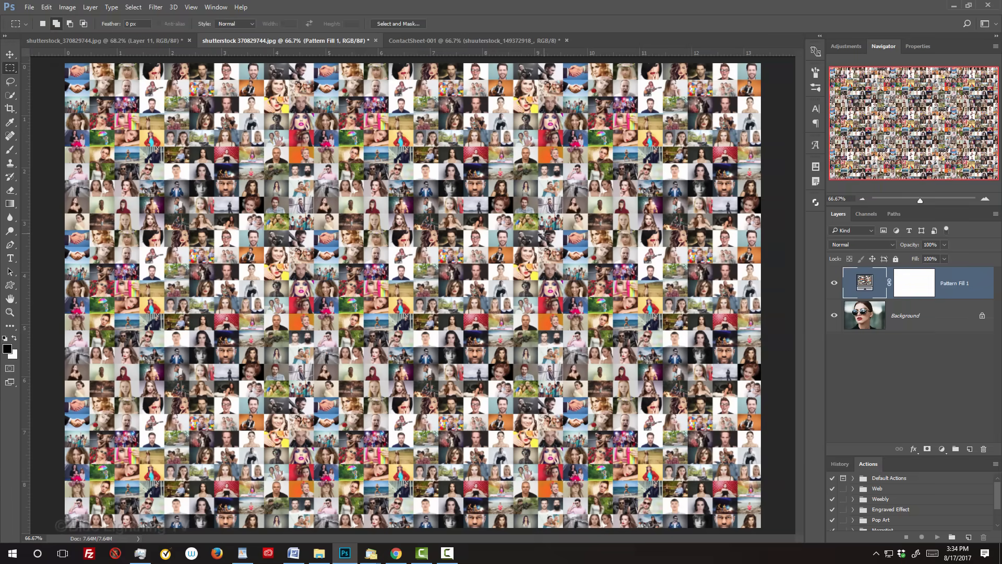
{"action": "left_click", "coordinate": [861, 245]}
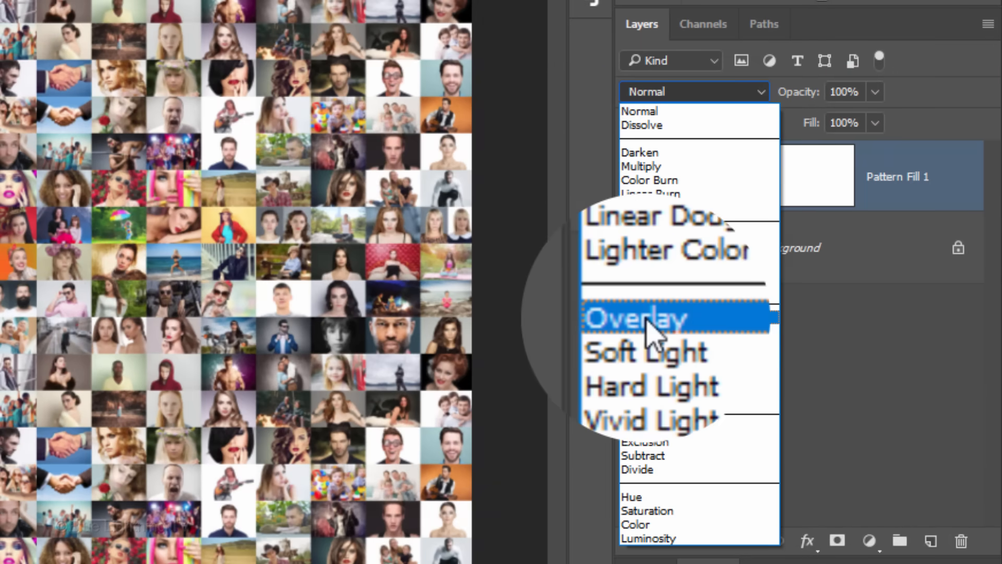
{"action": "left_click", "coordinate": [636, 317]}
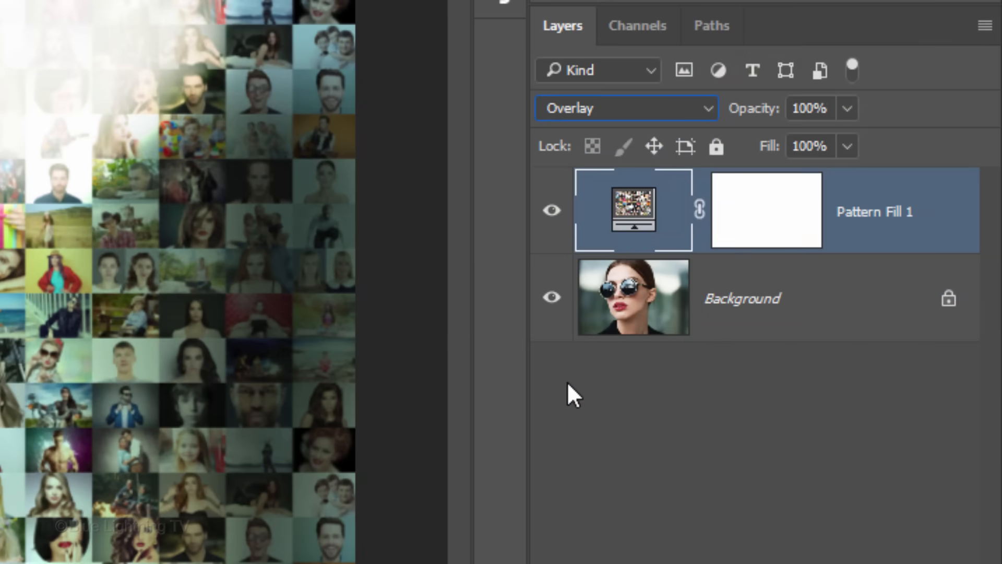
Convert the portrait's Background layer into a smart object.
{"action": "left_click", "coordinate": [633, 297]}
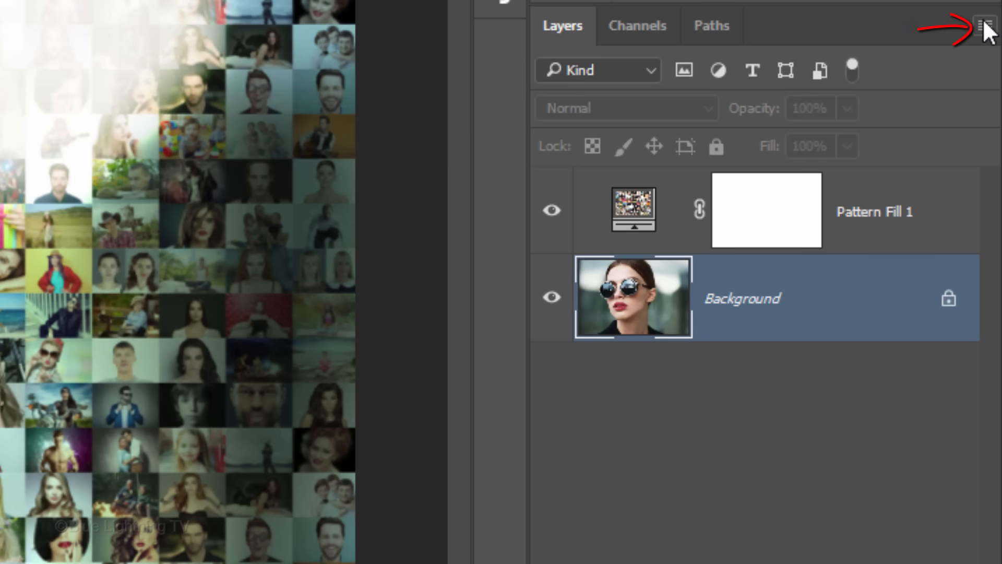
{"action": "left_click", "coordinate": [986, 26]}
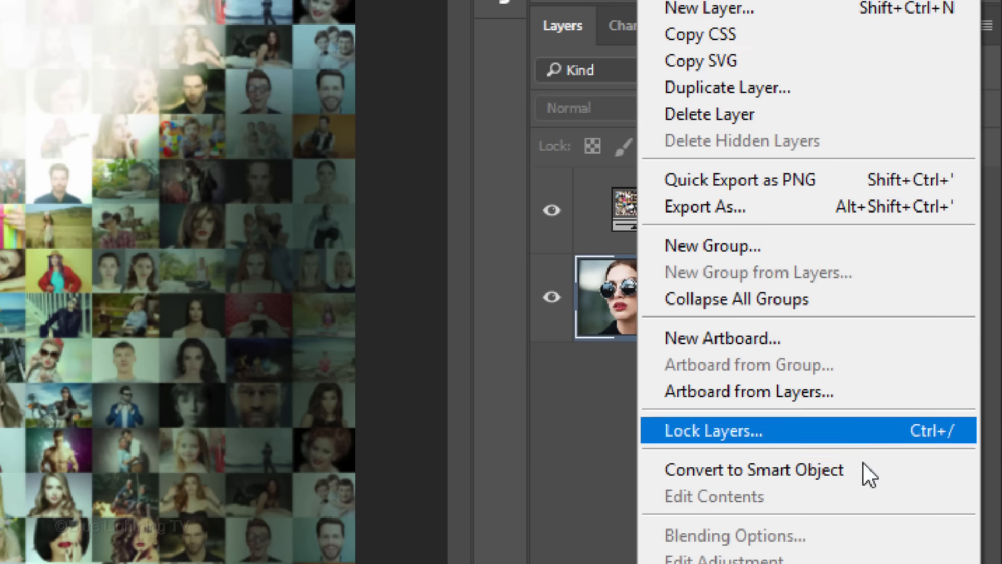
{"action": "mouse_move", "coordinate": [873, 470]}
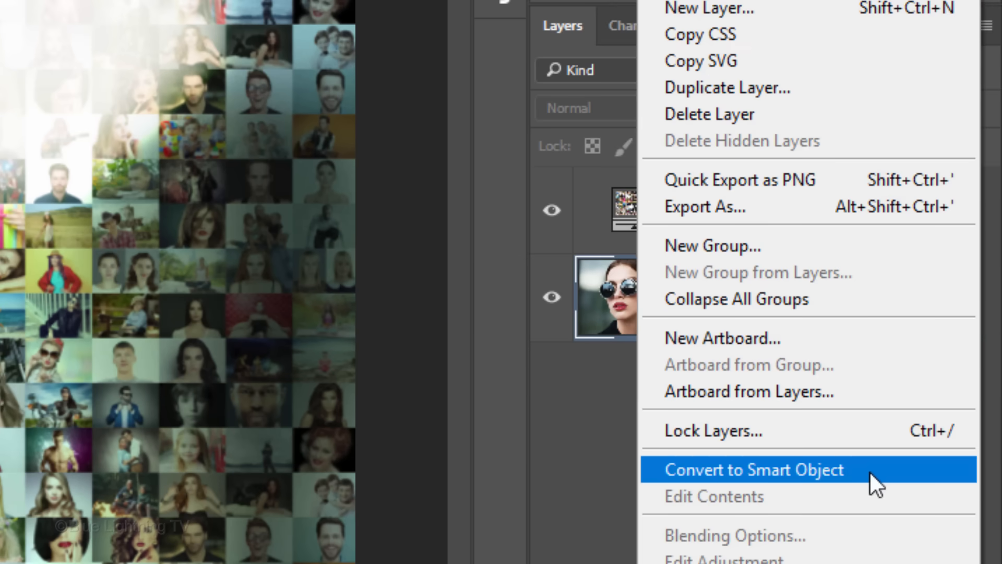
{"action": "left_click", "coordinate": [752, 469]}
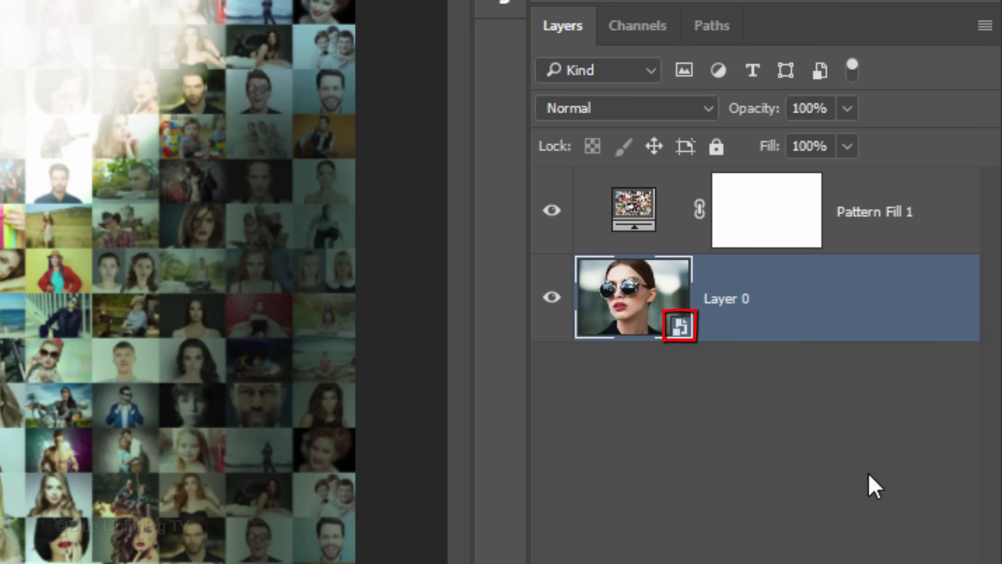
Apply Shadows/Highlights with full options: shadow tone 50%, highlights amount 27%.
{"action": "left_click", "coordinate": [153, 16]}
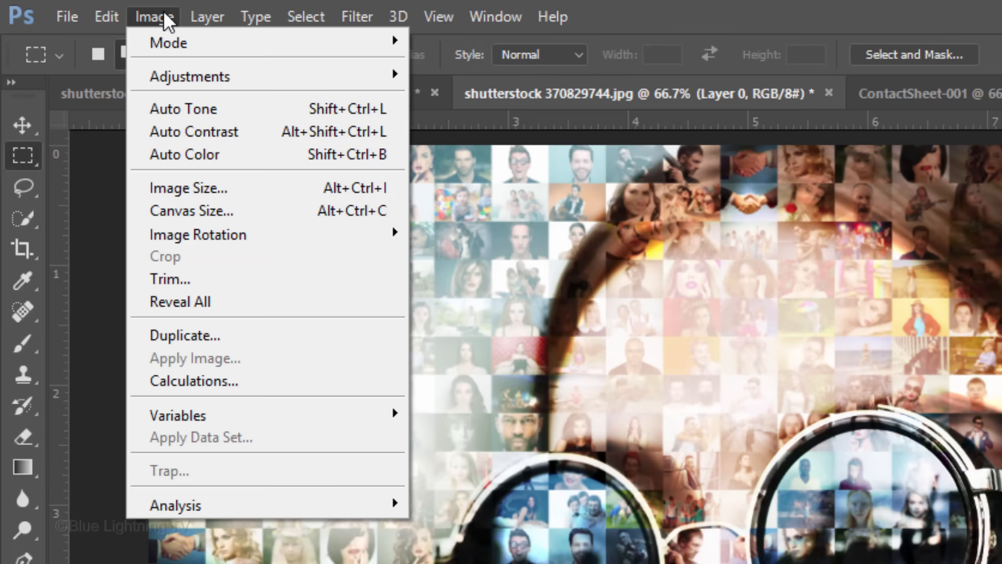
{"action": "mouse_move", "coordinate": [189, 76]}
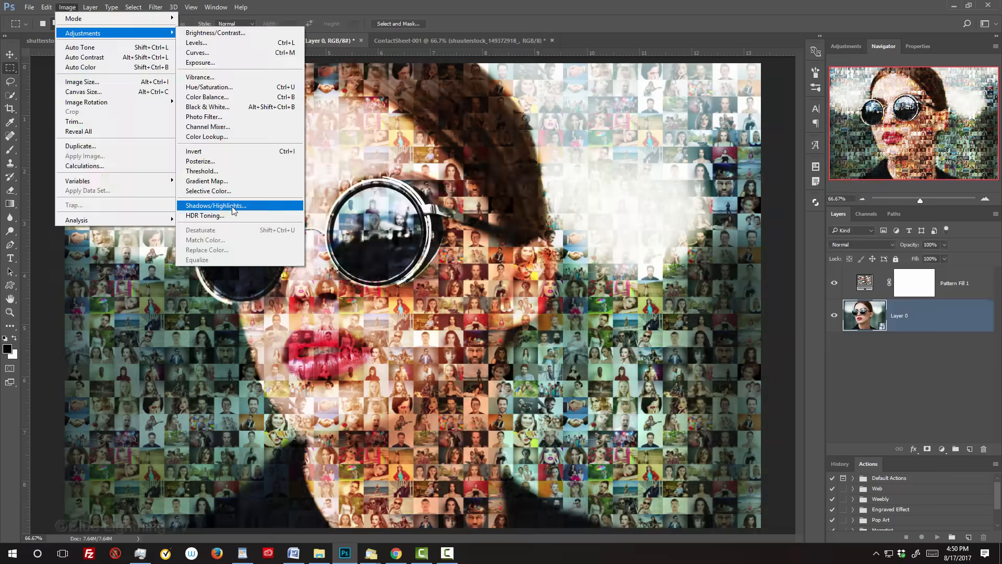
{"action": "left_click", "coordinate": [215, 206]}
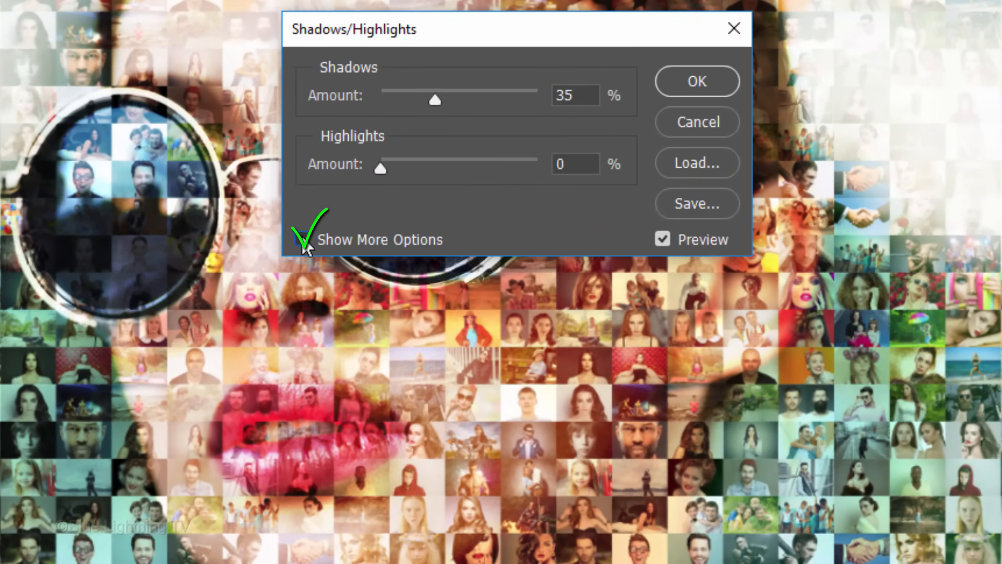
{"action": "left_click", "coordinate": [301, 239]}
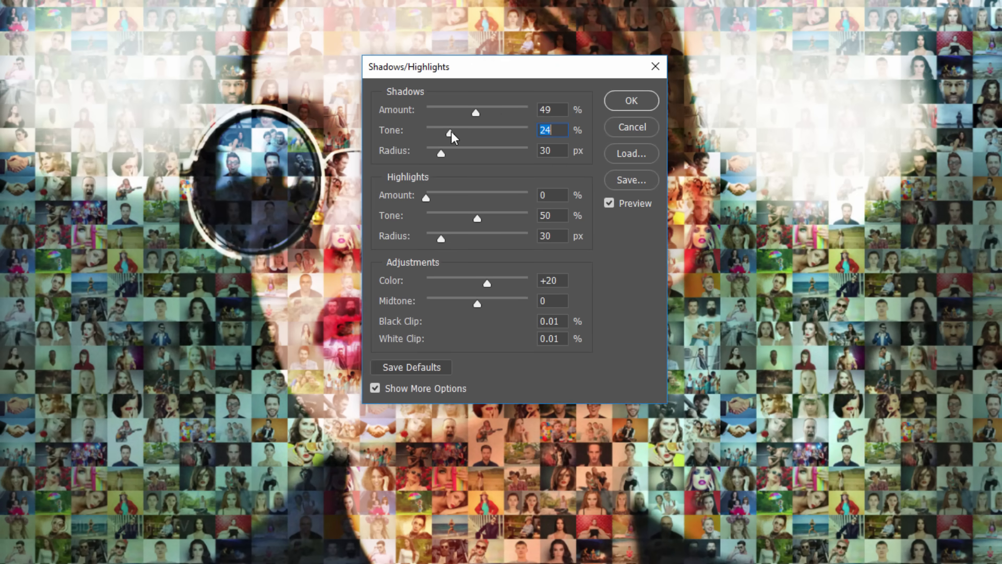
{"action": "left_click_drag", "start_coordinate": [440, 129], "coordinate": [476, 130]}
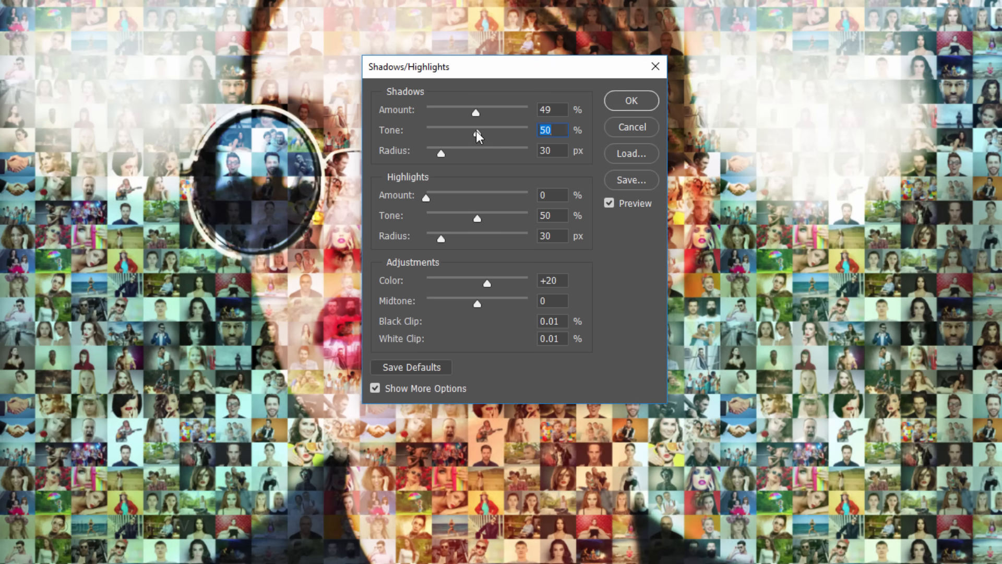
{"action": "left_click_drag", "start_coordinate": [440, 154], "coordinate": [499, 155]}
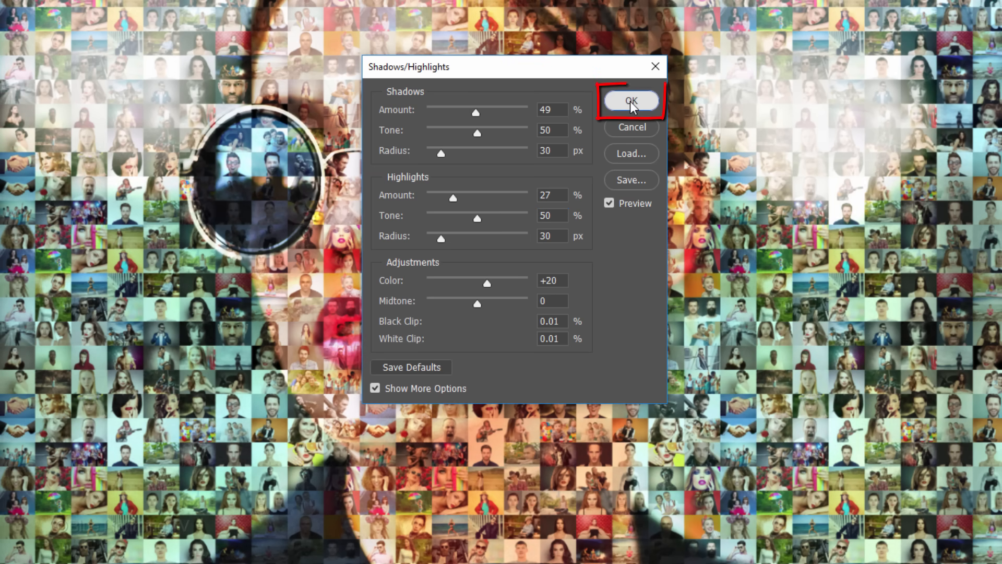
{"action": "left_click", "coordinate": [630, 101]}
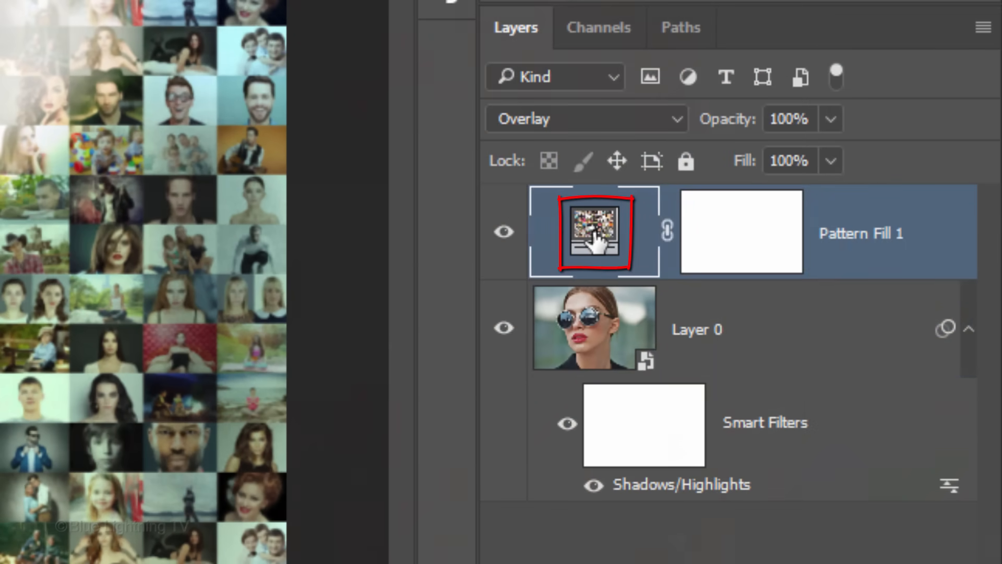
Rescale the Photo Mosaic pattern fill to 30% for smaller tiles.
{"action": "double_click", "coordinate": [593, 231]}
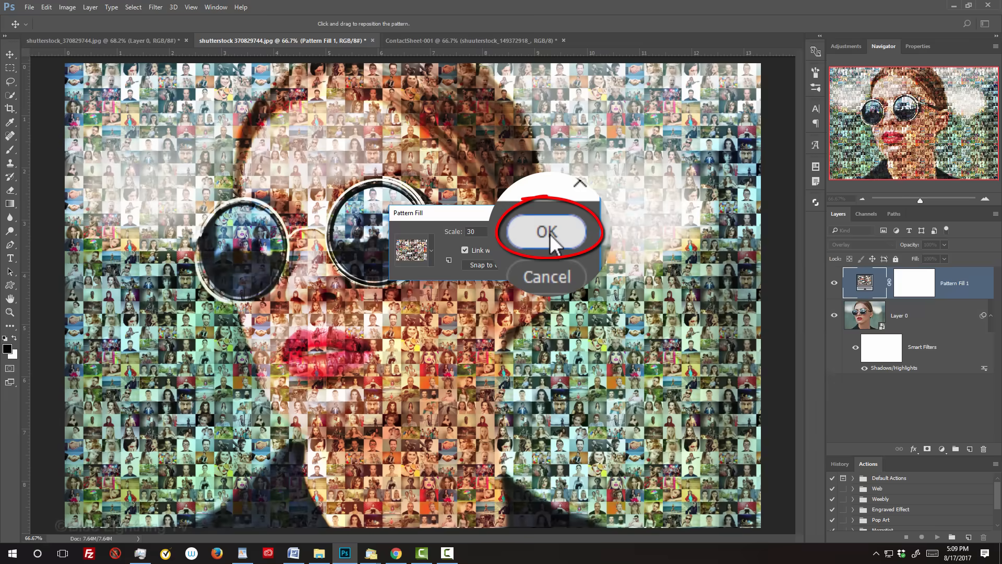
{"action": "left_click", "coordinate": [546, 232]}
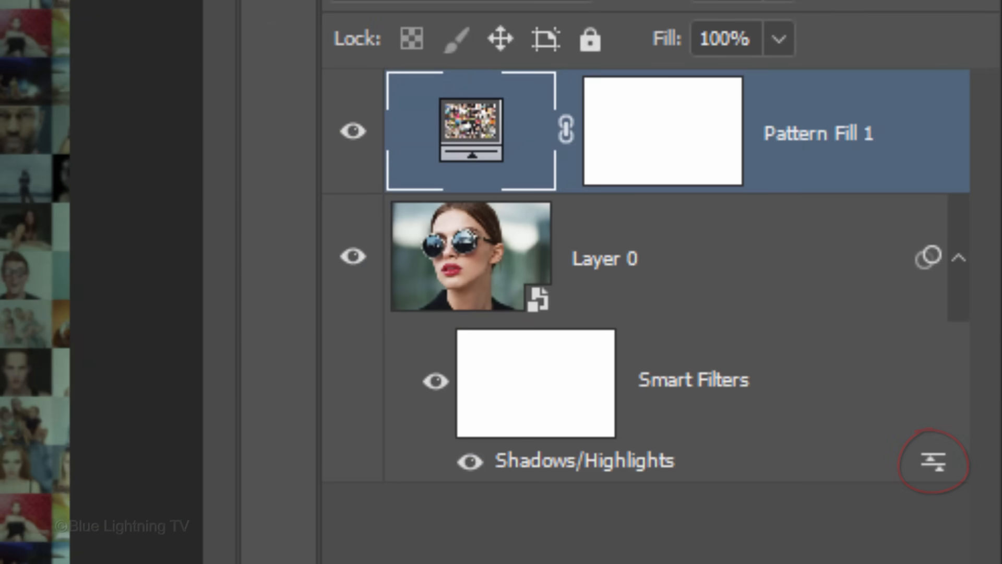
Lower the Shadows/Highlights filter's blending opacity to 27%.
{"action": "left_click", "coordinate": [933, 461]}
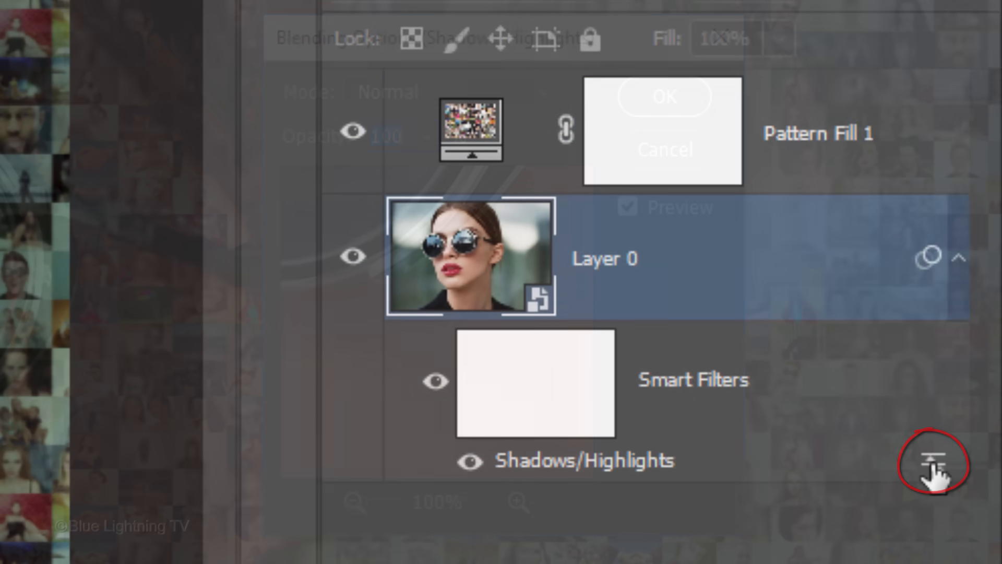
{"action": "left_click", "coordinate": [936, 463]}
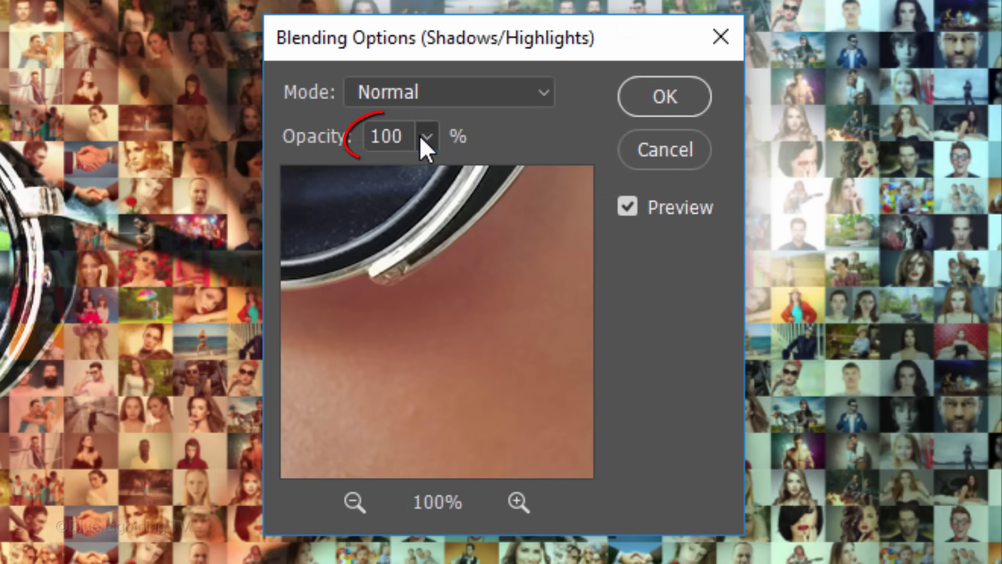
{"action": "left_click_drag", "start_coordinate": [422, 138], "coordinate": [326, 172]}
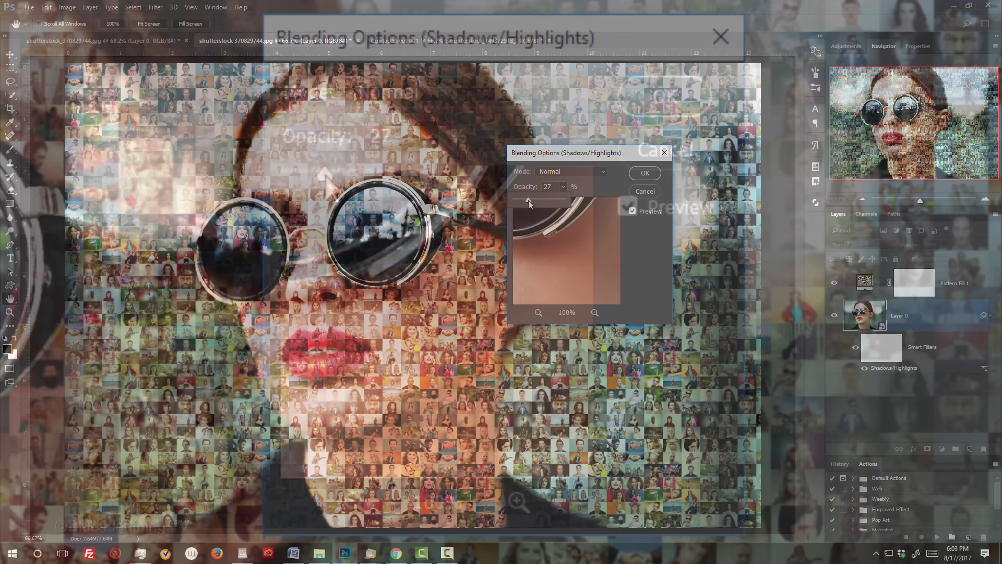
Preview the filter in Darken, Color Burn and Color Dodge blend modes.
{"action": "left_click", "coordinate": [567, 171]}
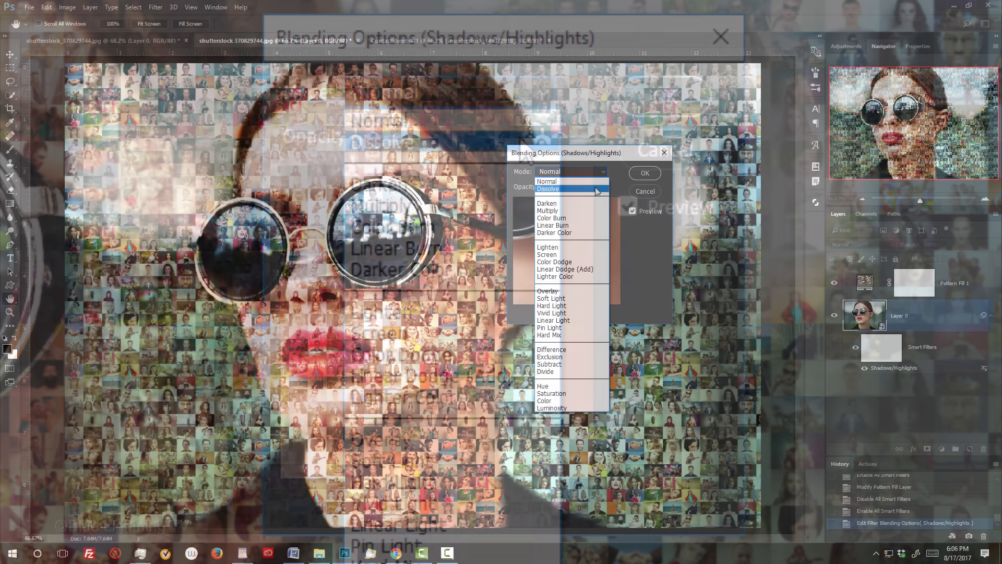
{"action": "left_click", "coordinate": [547, 204]}
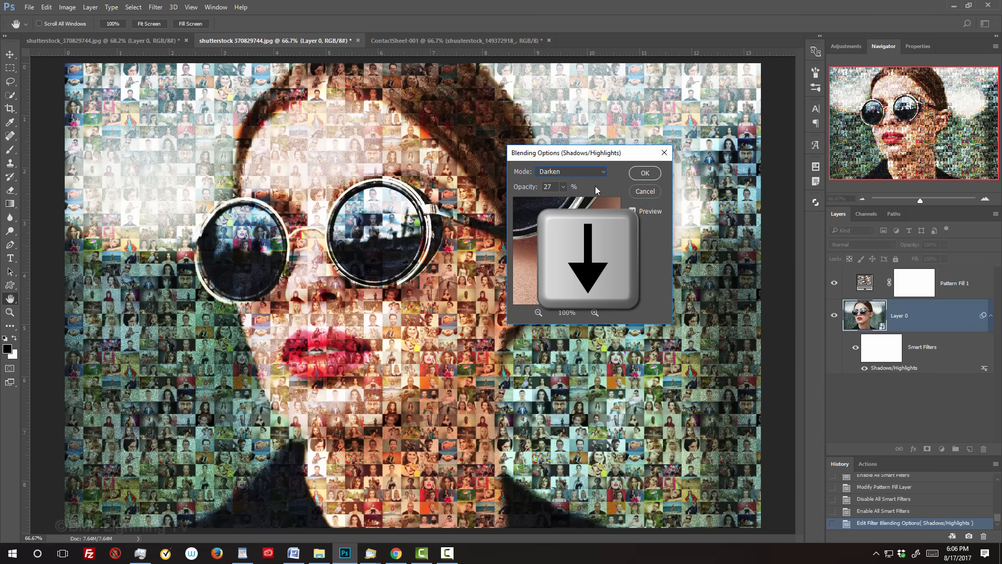
{"action": "left_click", "coordinate": [571, 171]}
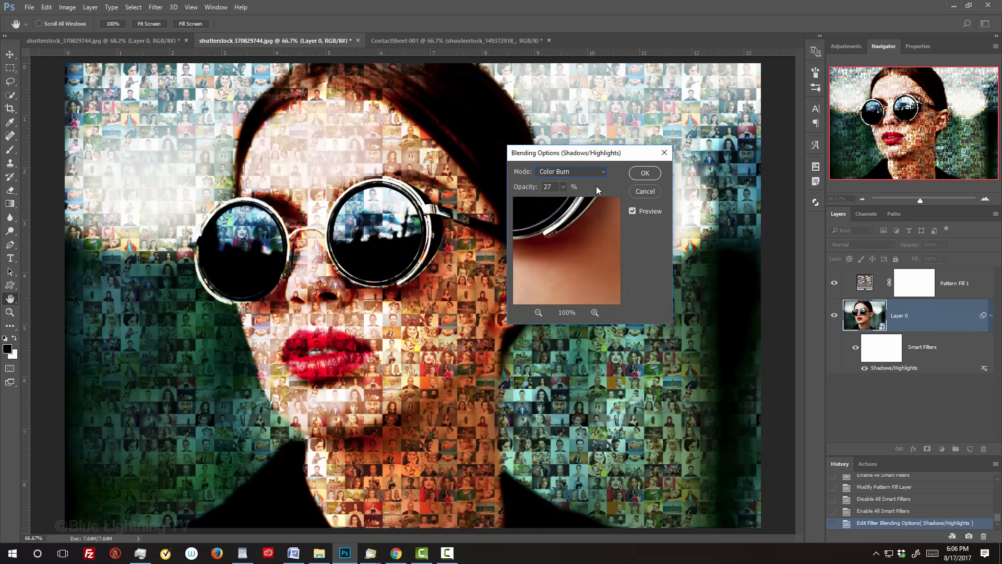
{"action": "left_click", "coordinate": [571, 172]}
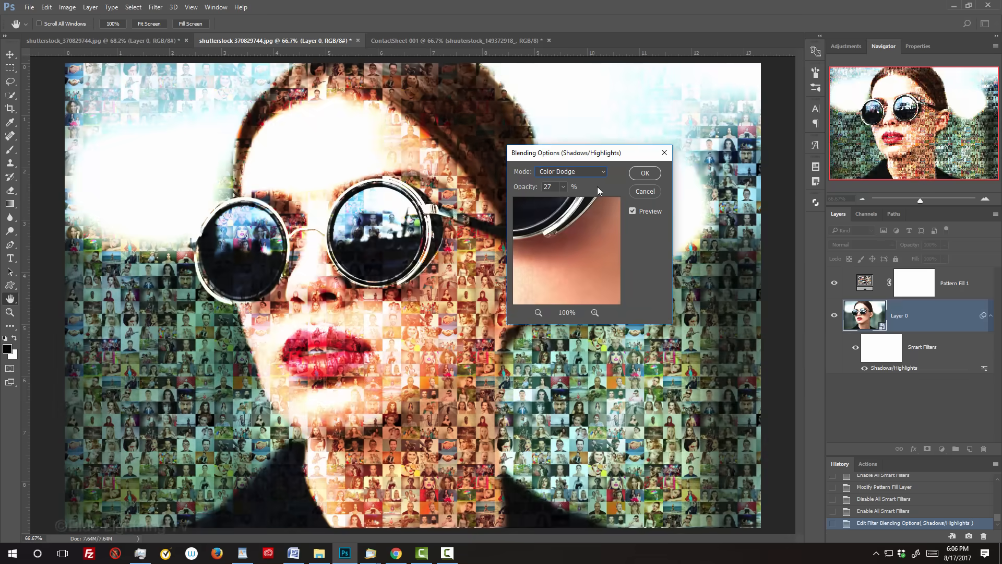